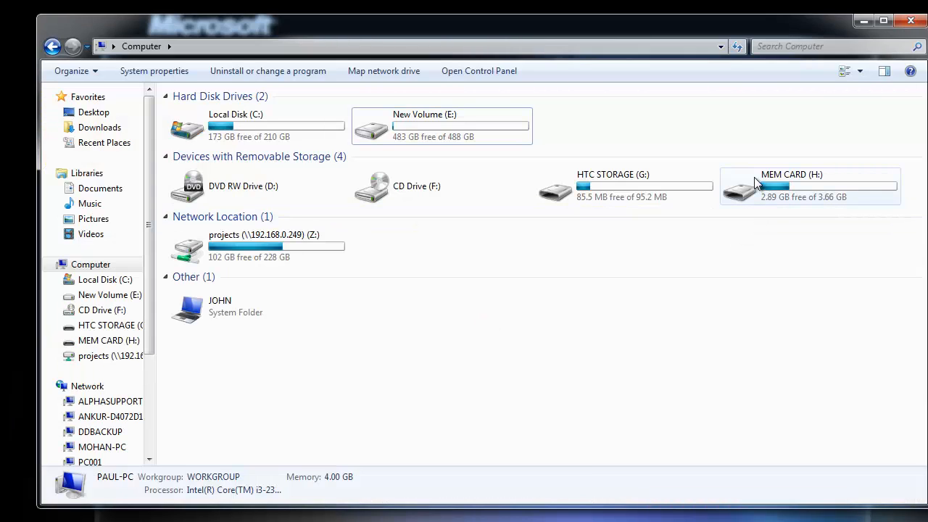
mouse_move(776, 196)
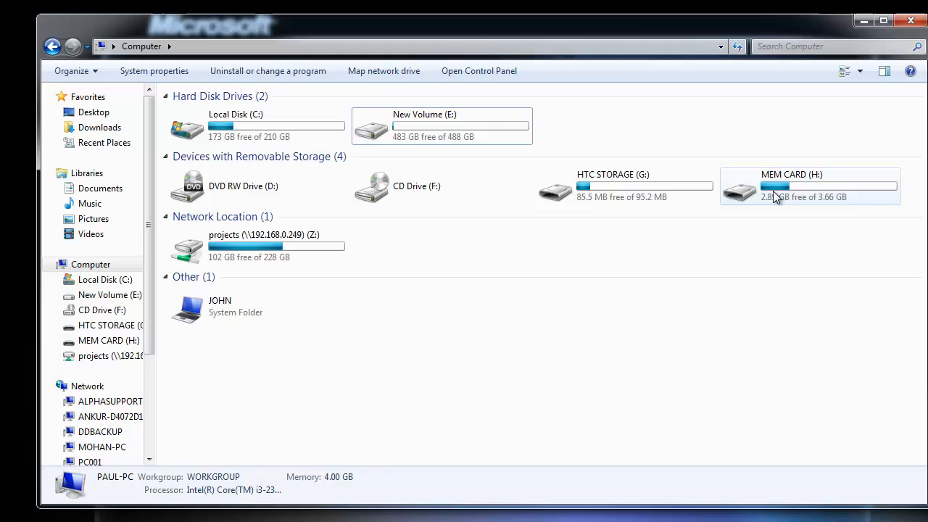
Step: Permanently delete four videos from the Video folder on MEM CARD (H:)
double_click(809, 186)
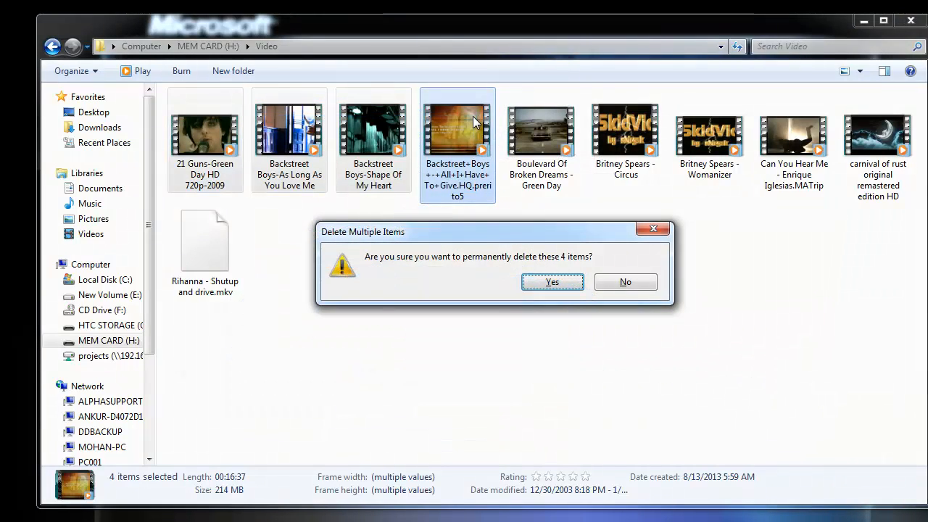
left_click(551, 281)
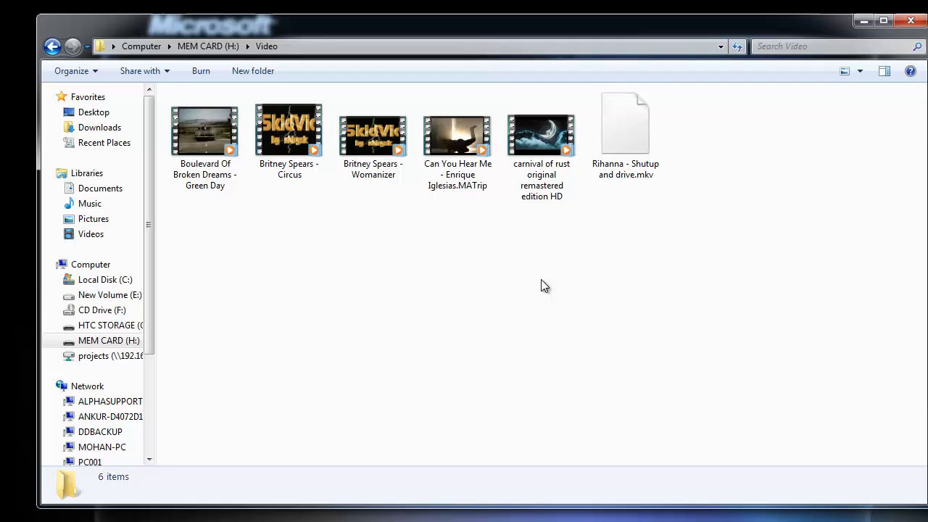
mouse_move(477, 284)
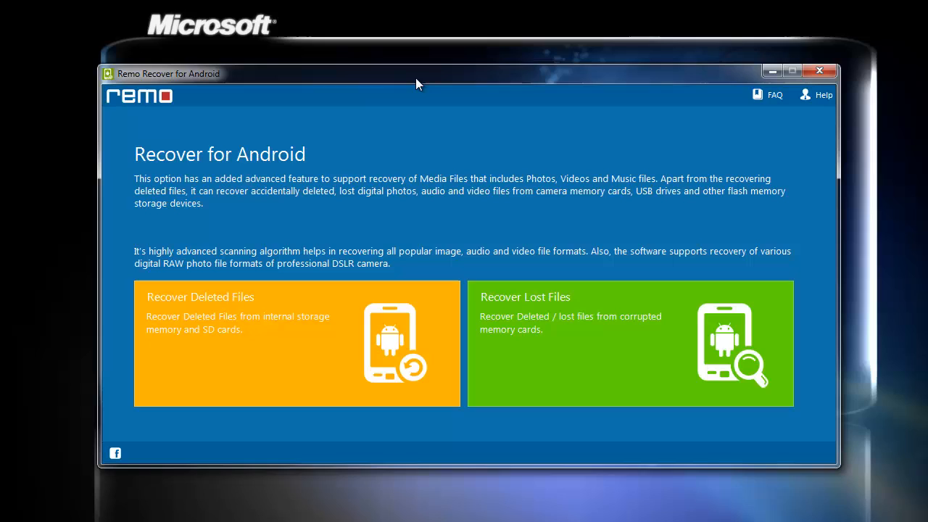
mouse_move(290, 313)
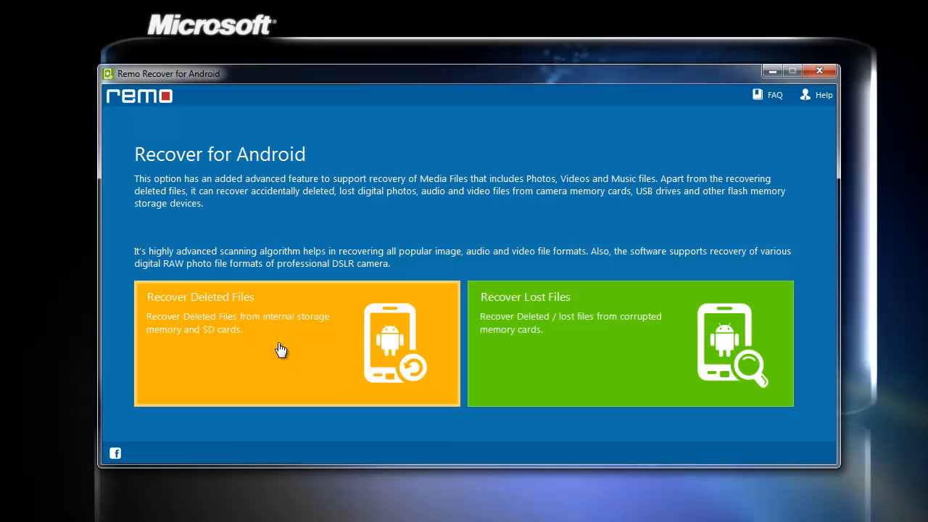
Step: Choose Recover Deleted Files to list the HTC STORAGE and MEM CARD drives
left_click(295, 342)
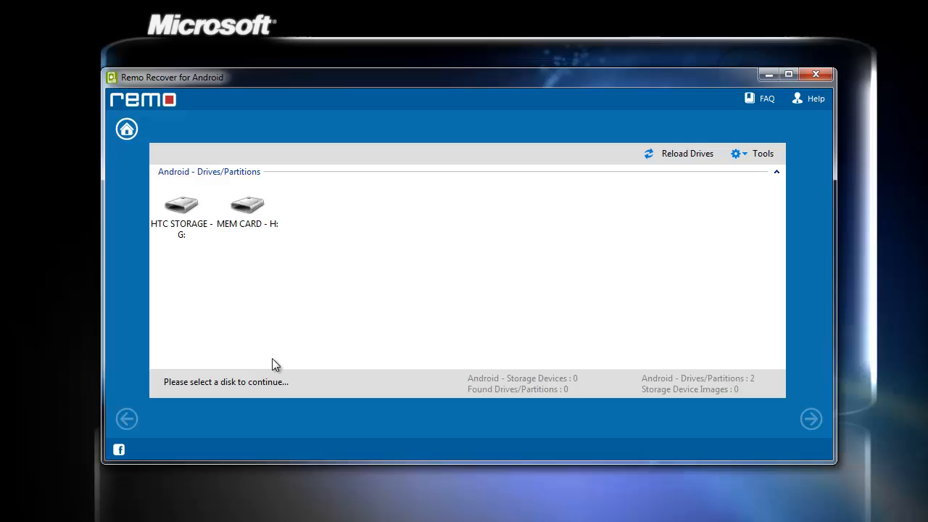
mouse_move(255, 271)
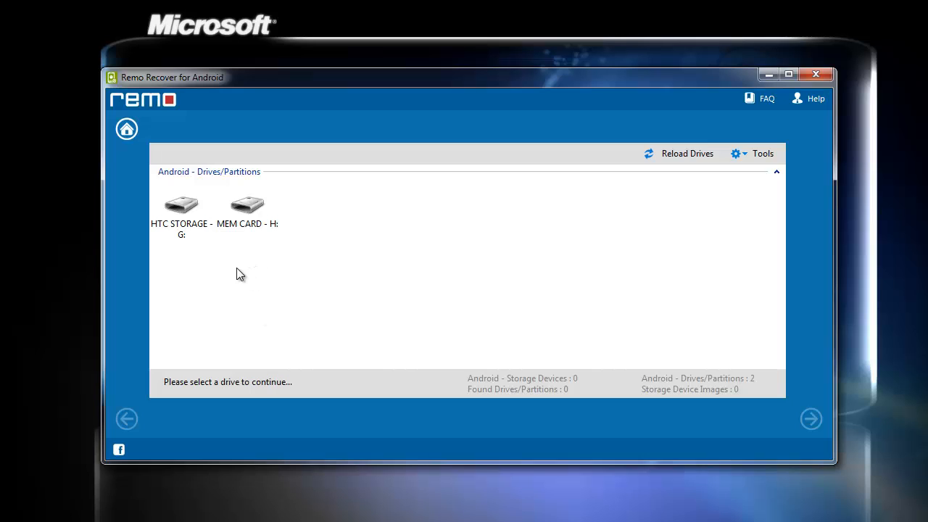
mouse_move(244, 241)
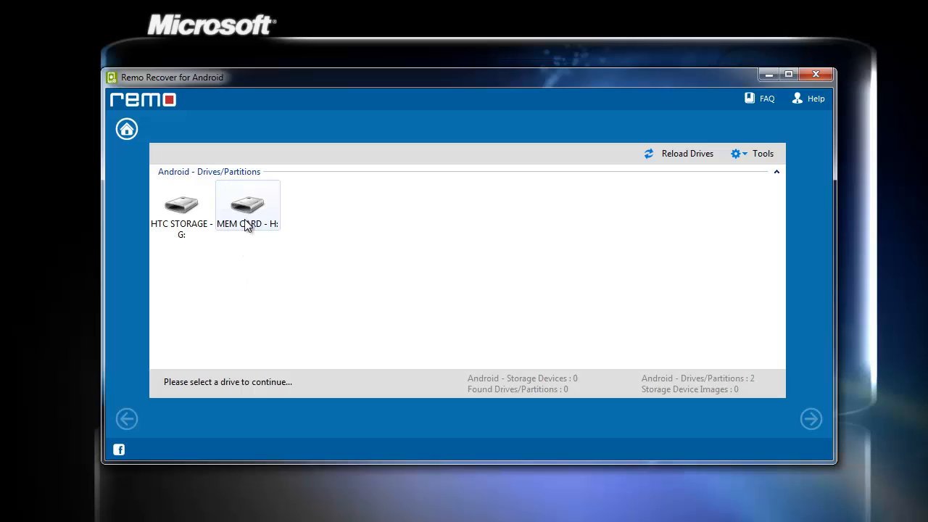
Step: Select the MEM CARD - H: drive and continue to the file-type selection
left_click(247, 206)
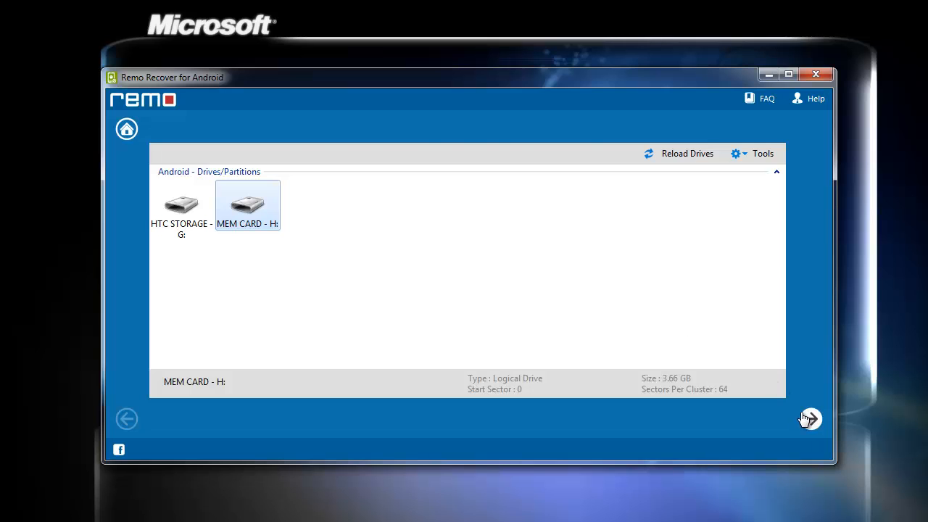
left_click(809, 418)
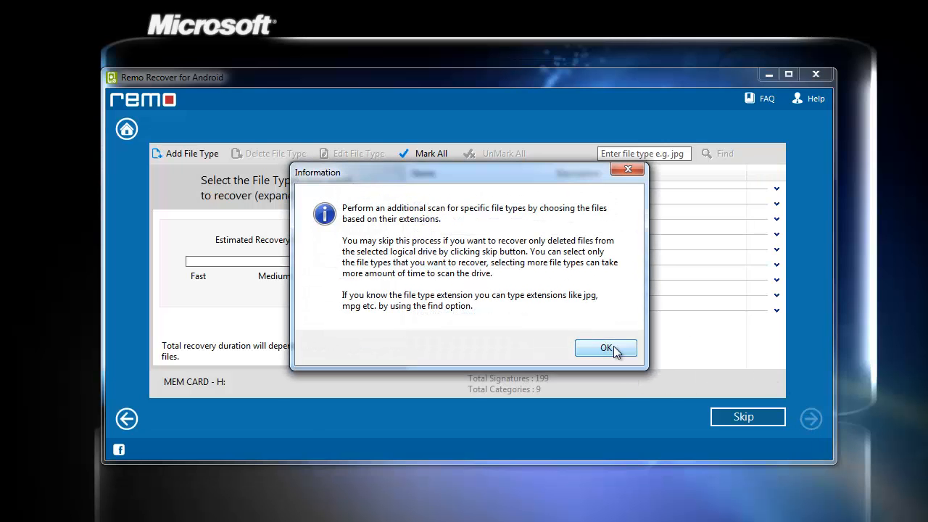
left_click(606, 348)
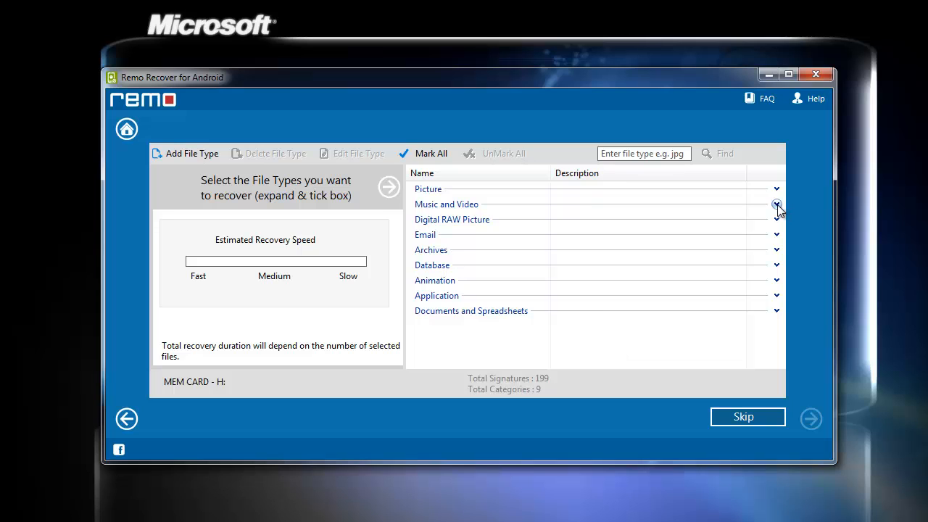
Step: Mark the AVI Type 1, AVI Type 2 and other video types under Music and Video
left_click(778, 203)
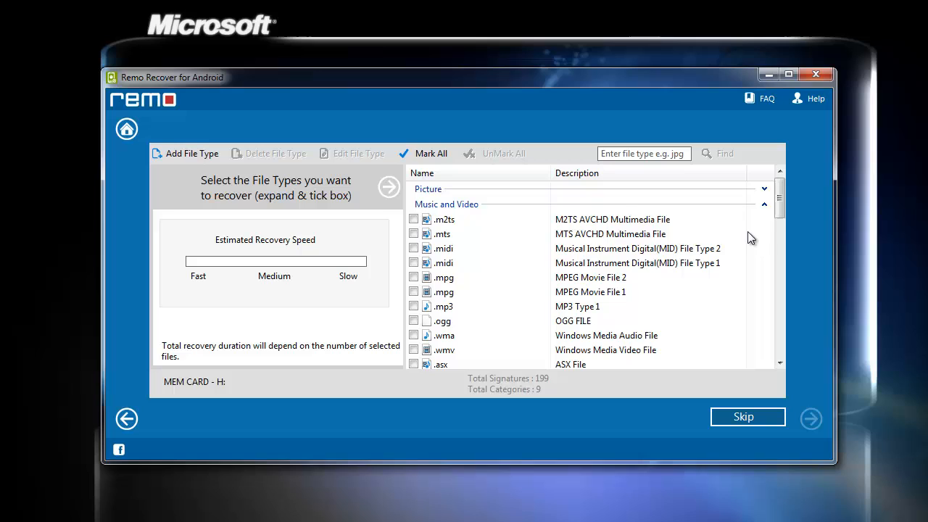
left_click(413, 331)
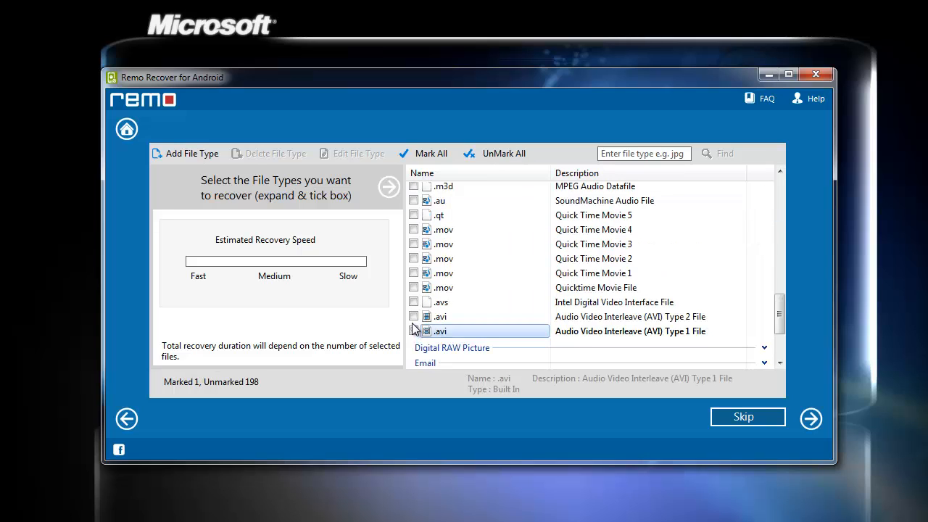
left_click(414, 316)
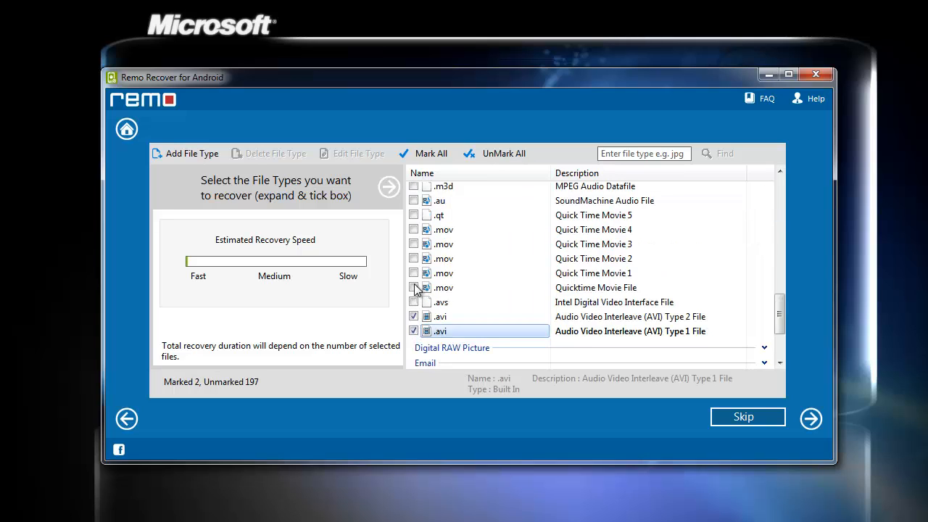
left_click(415, 287)
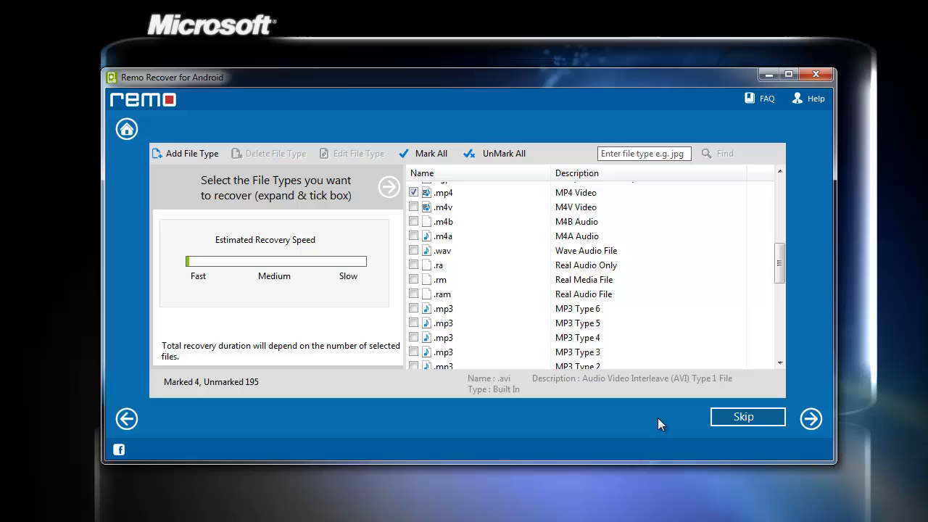
mouse_move(811, 419)
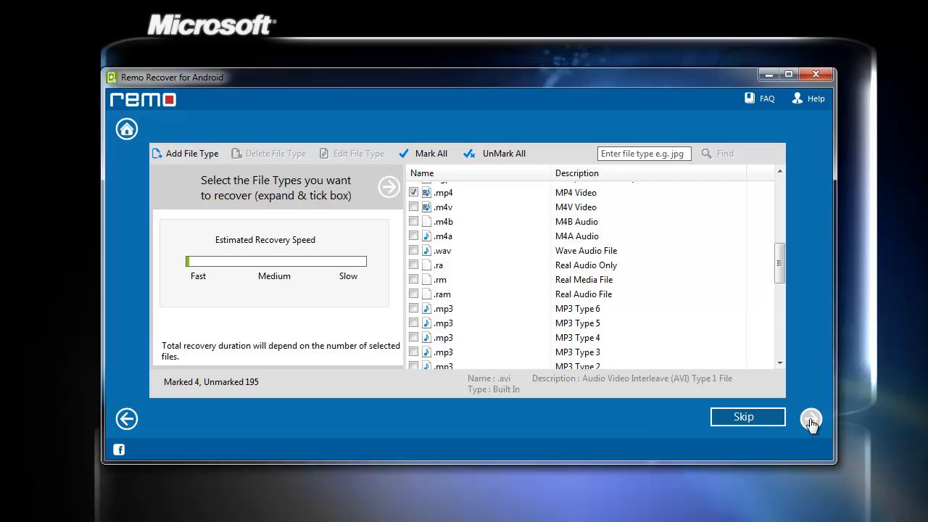
Step: Scan with the marked file types and list only the deleted files
left_click(812, 420)
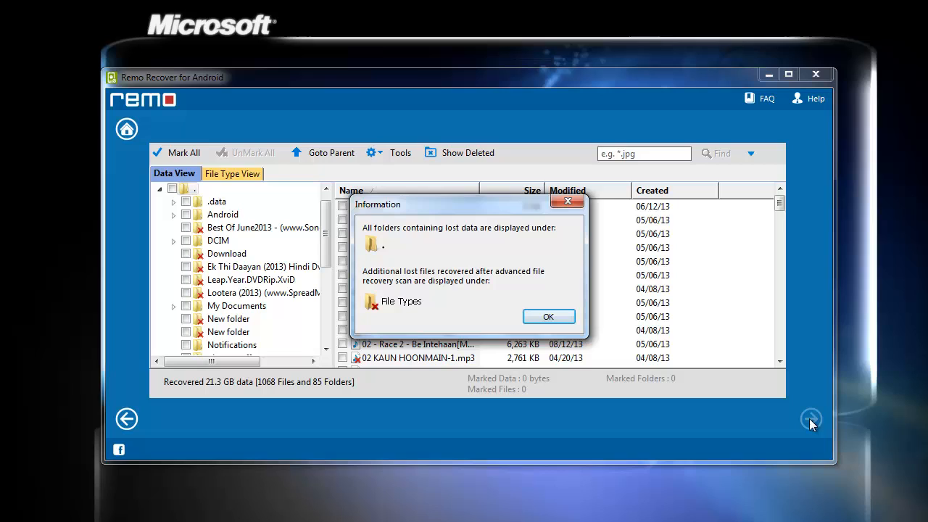
left_click(548, 316)
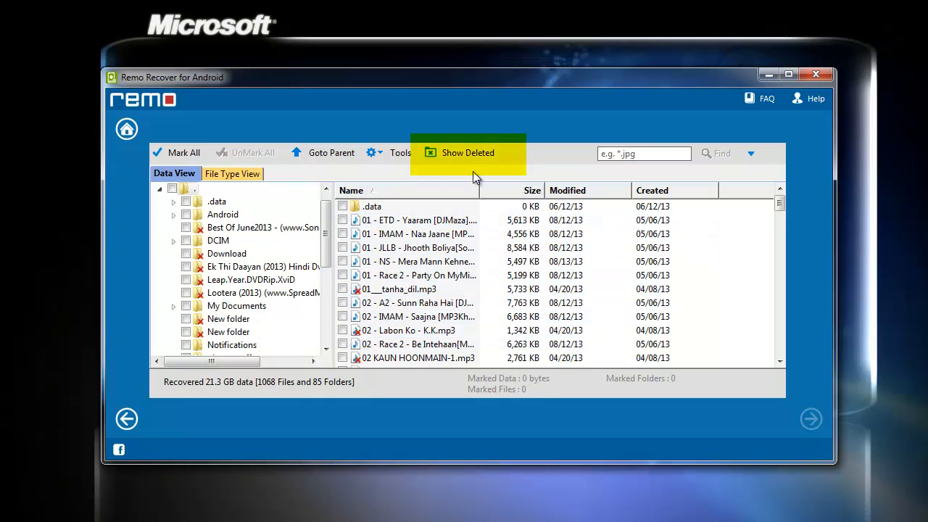
left_click(467, 152)
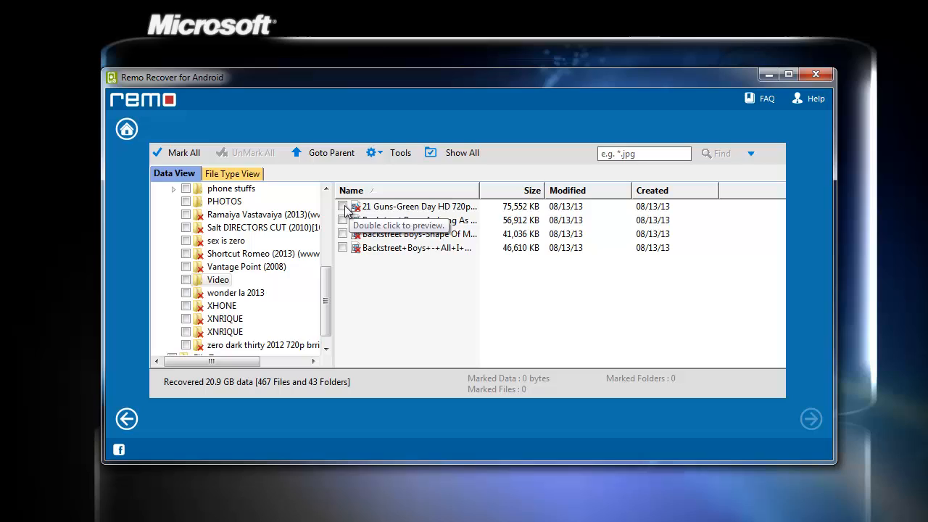
Step: Mark the deleted clips in the Video folder, including 21 Guns, and proceed to saving
left_click(343, 206)
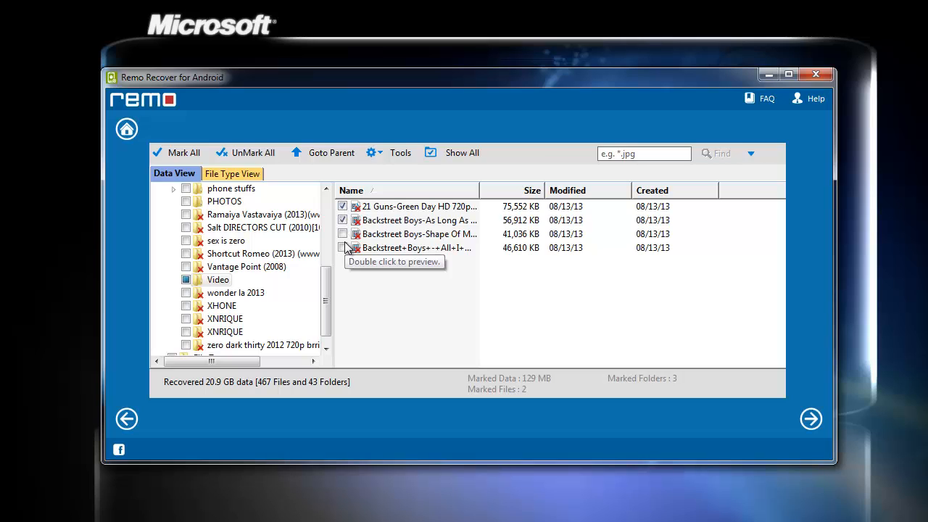
left_click(343, 246)
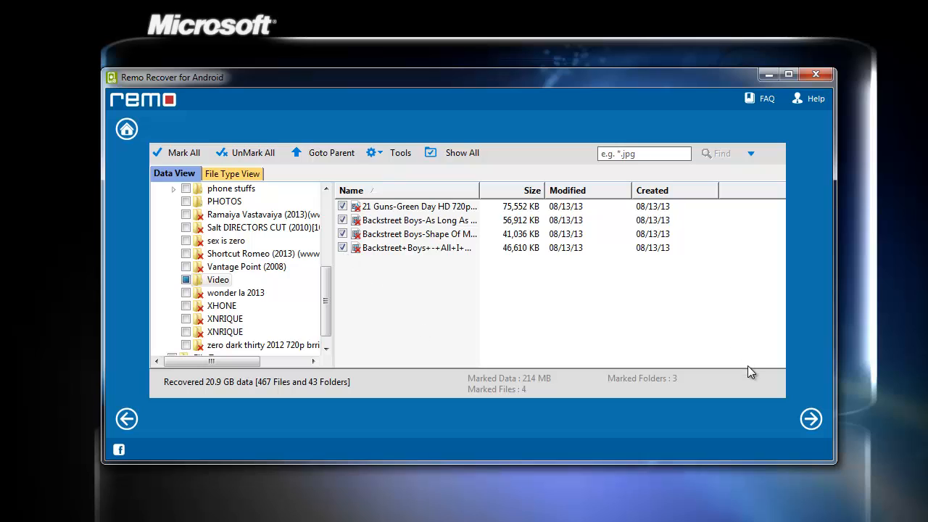
left_click(811, 419)
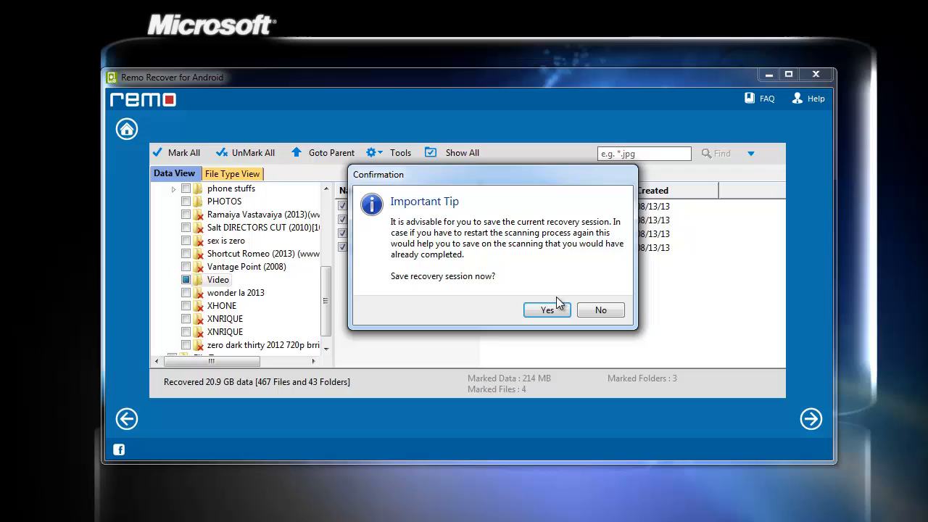
Step: Save the recovery session as a session file in the Documents library
left_click(546, 311)
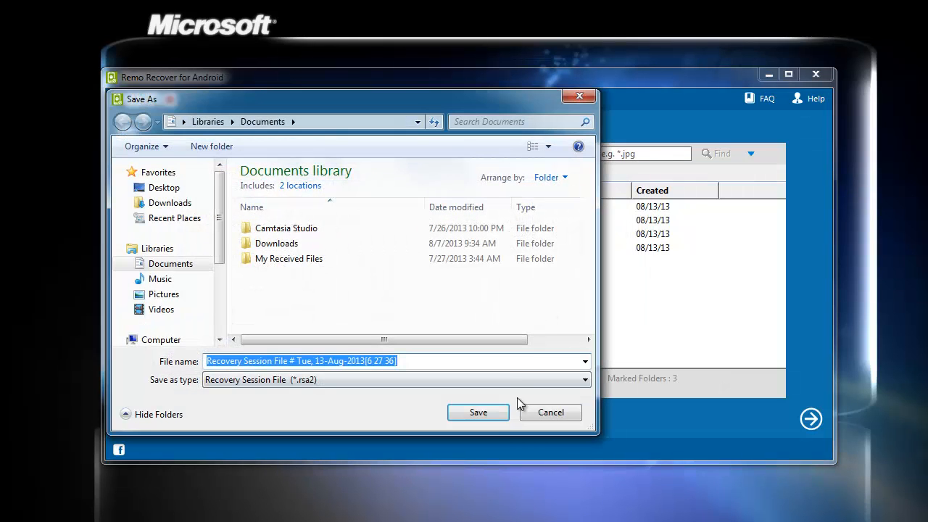
left_click(479, 412)
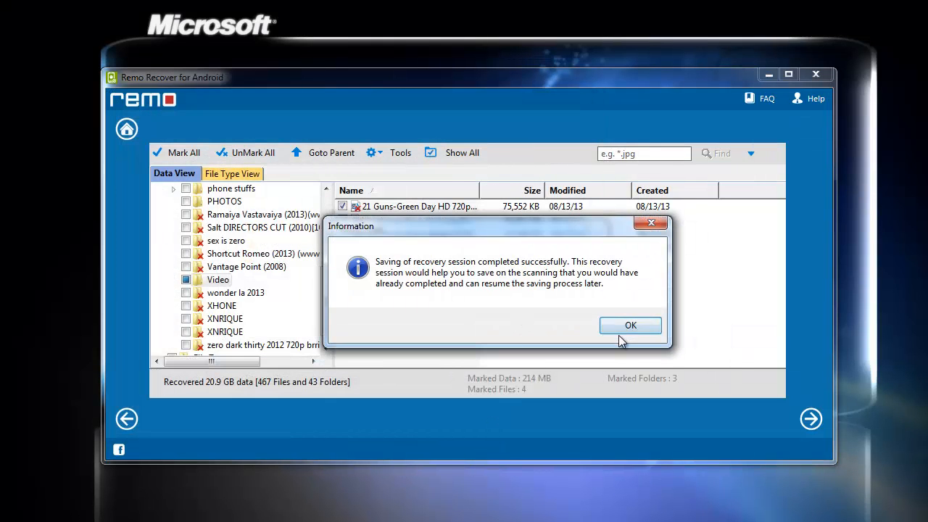
left_click(629, 325)
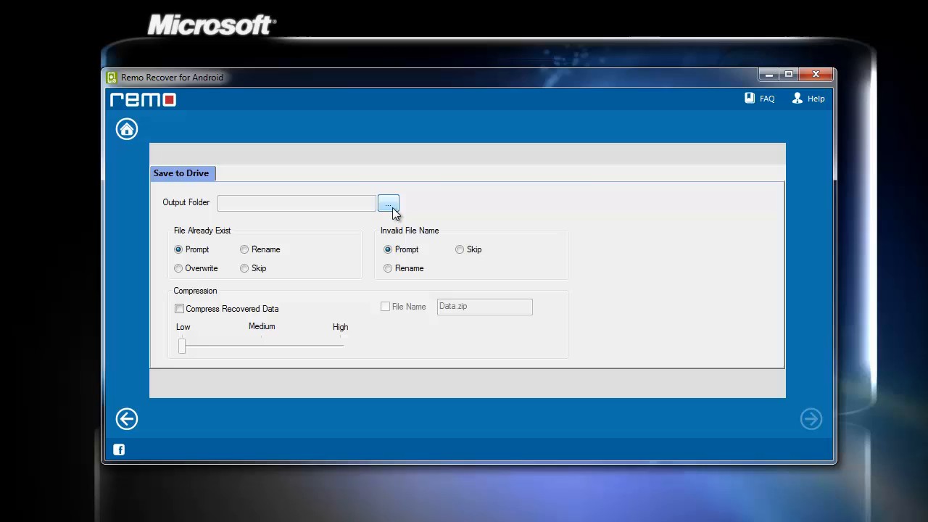
Step: Create E:\videos-android as the output folder and save the recovered videos there
left_click(388, 203)
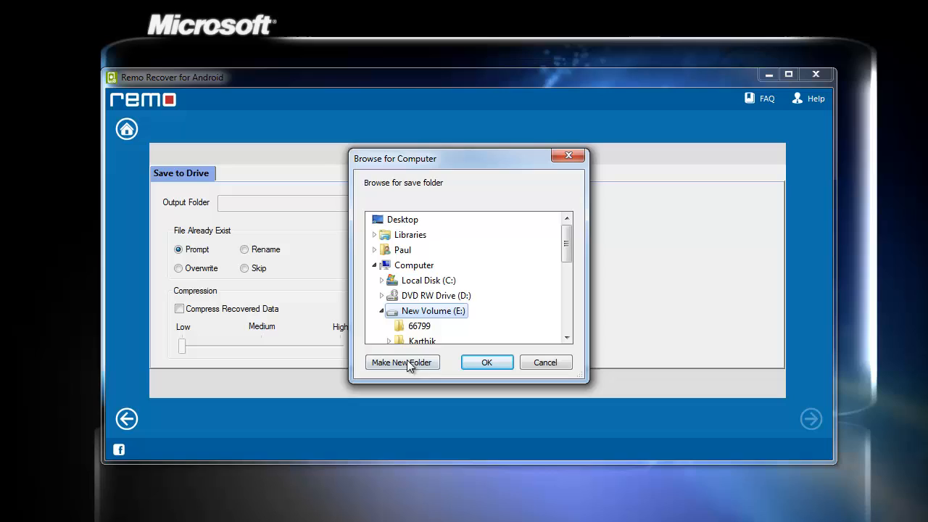
left_click(404, 363)
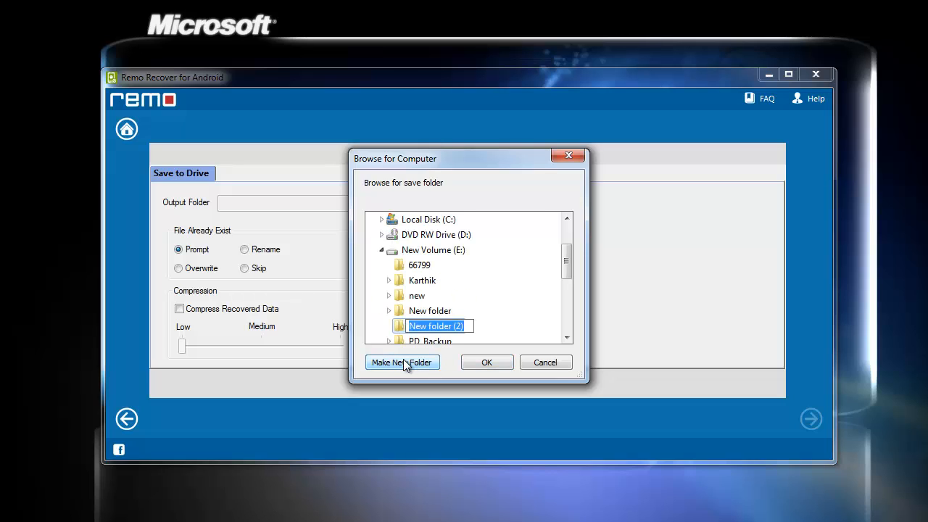
type("videos-android")
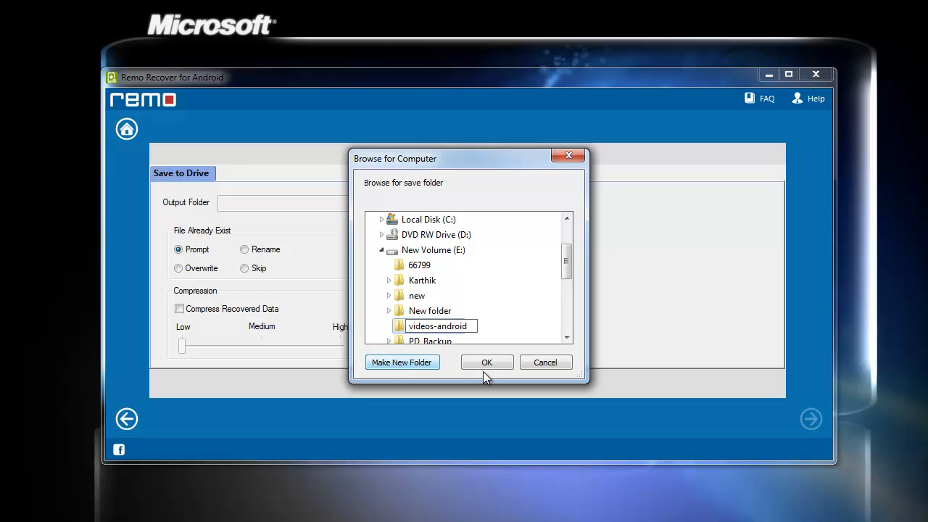
left_click(487, 362)
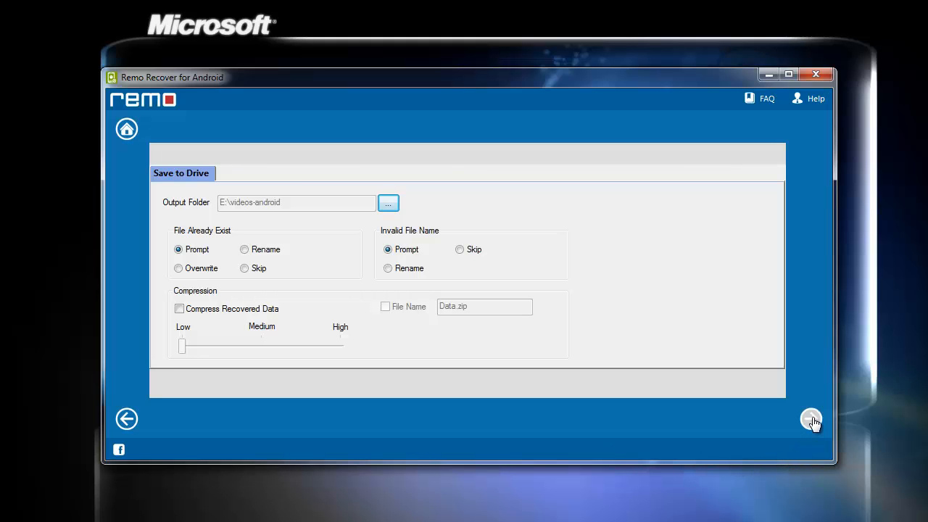
left_click(812, 419)
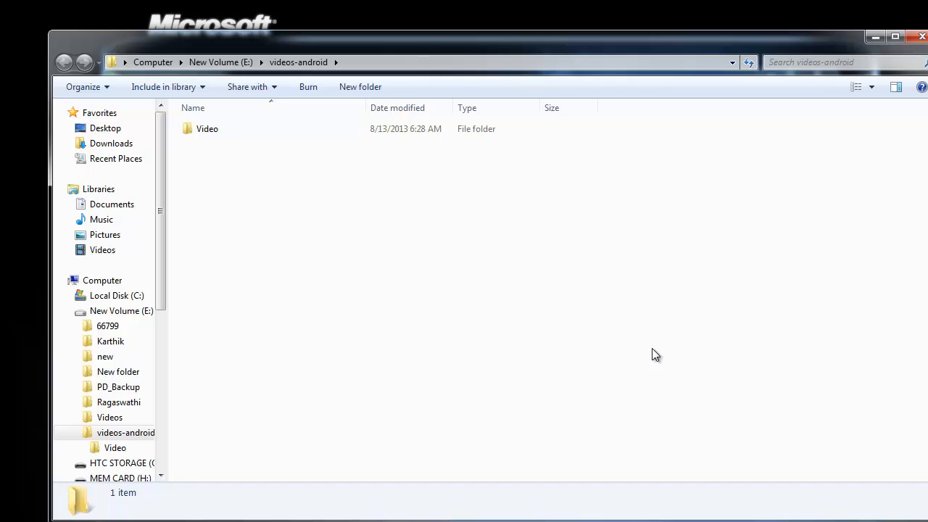
mouse_move(365, 38)
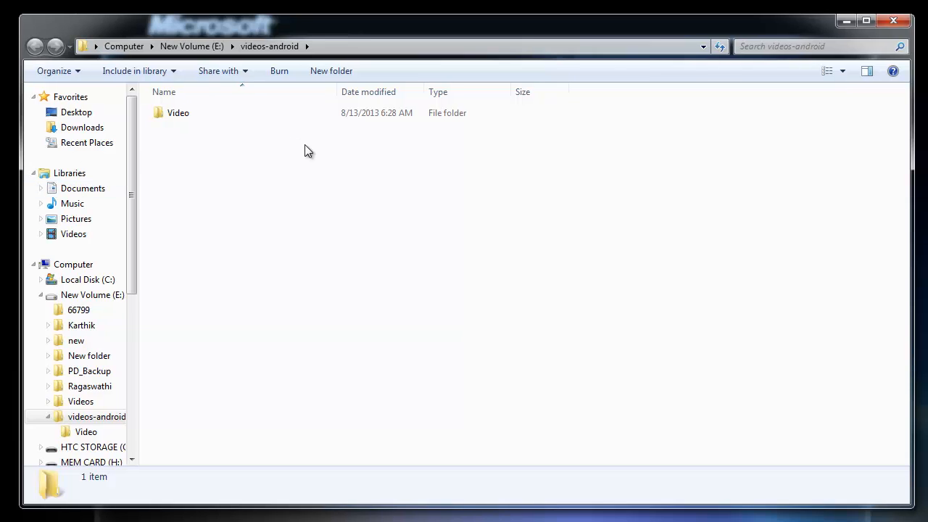
Step: View the recovered Video folder, play the Shape Of My Heart clip and close the player
left_click(178, 113)
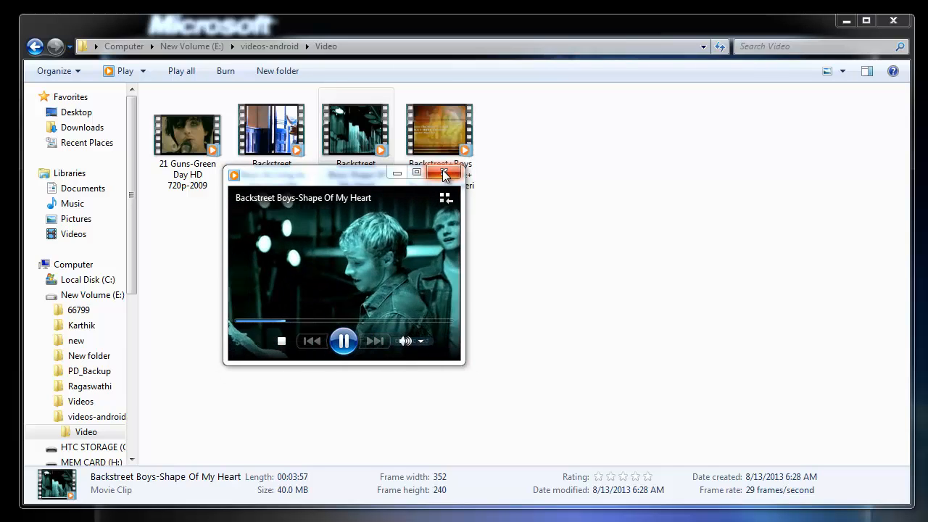
left_click(443, 174)
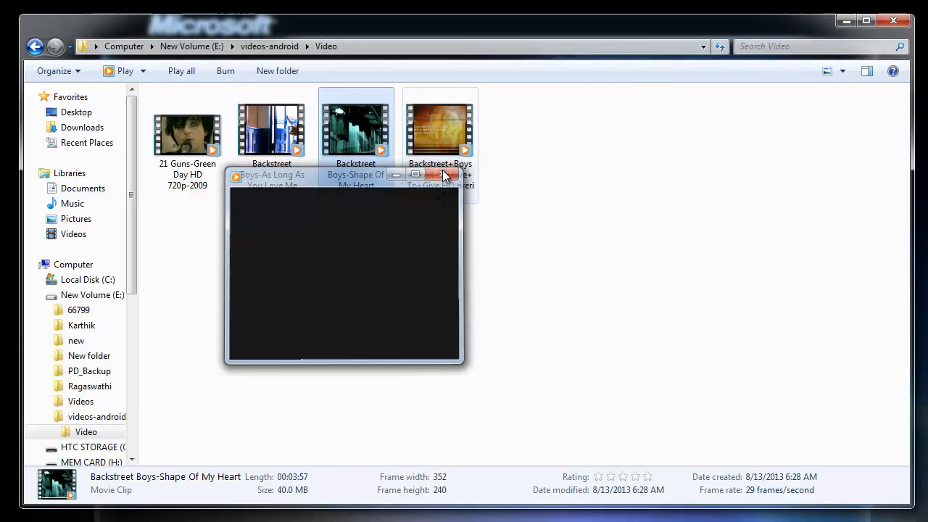